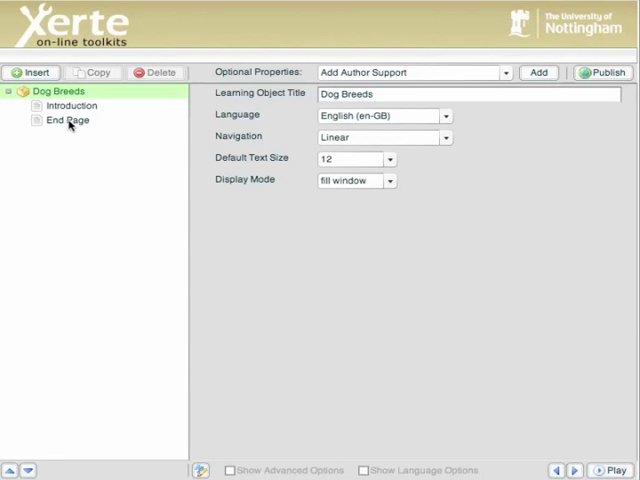
mouse_move(26, 72)
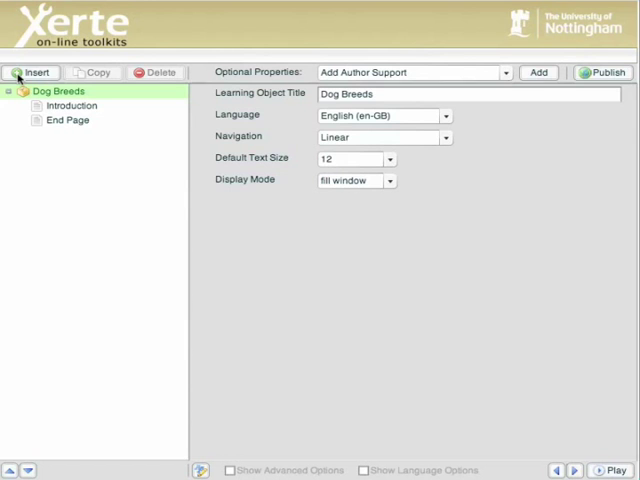
Insert a new Advanced image page from the Media page types into the Dog Breeds object.
left_click(32, 72)
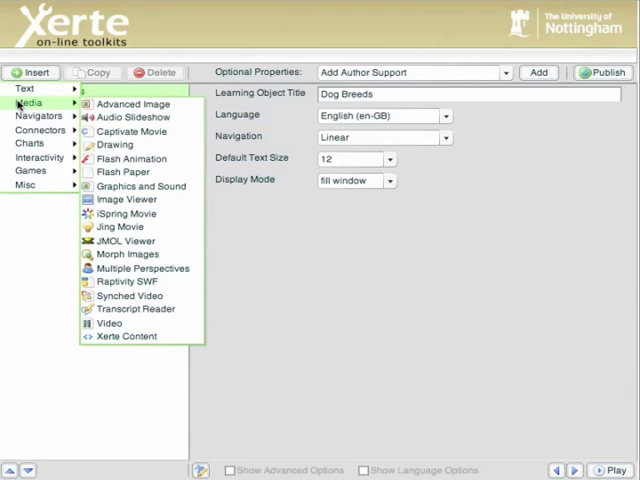
mouse_move(132, 104)
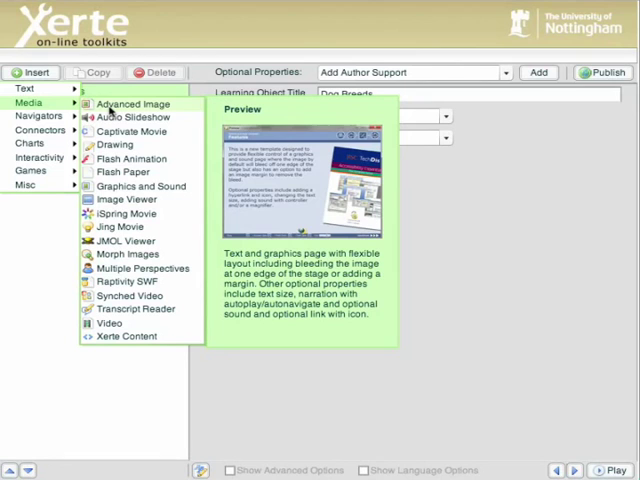
left_click(132, 104)
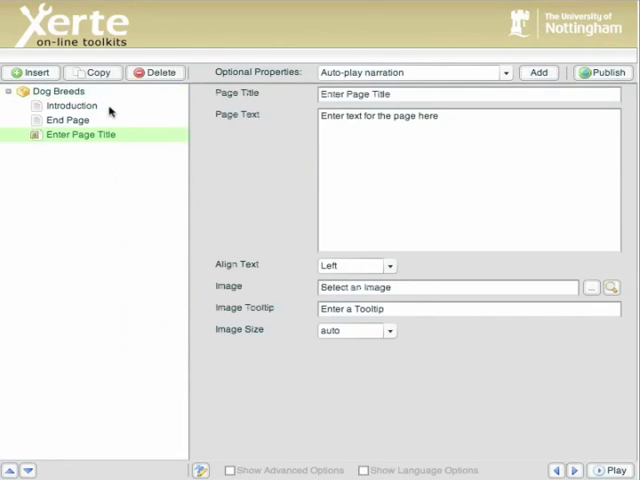
mouse_move(42, 144)
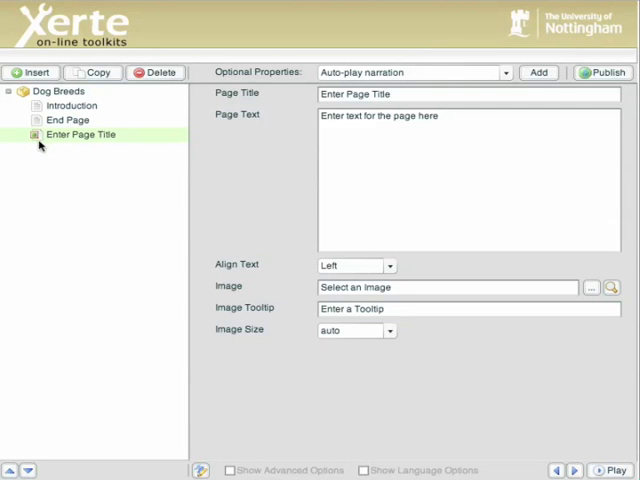
mouse_move(52, 140)
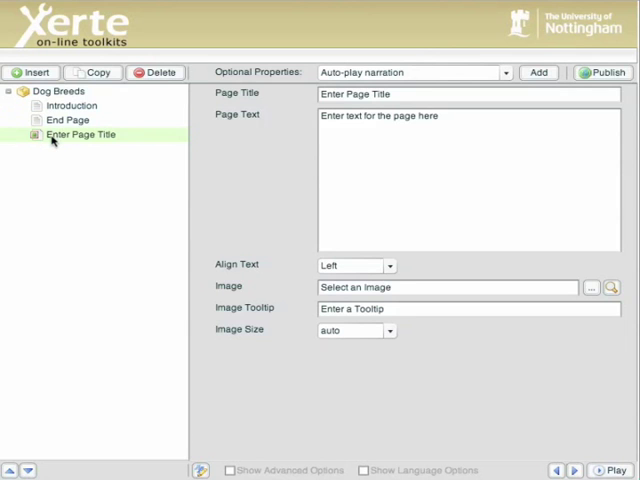
mouse_move(42, 142)
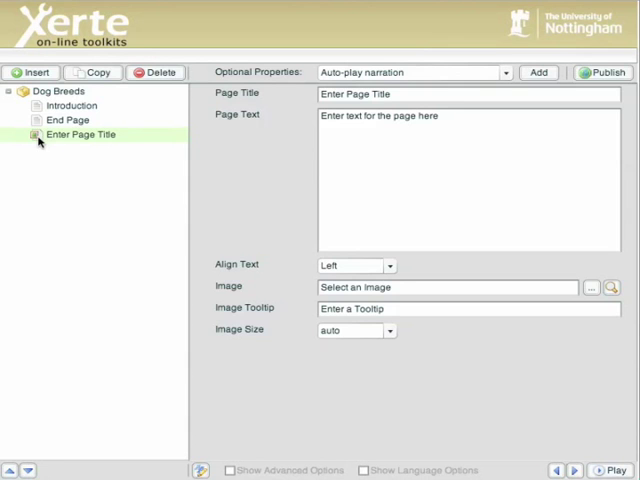
mouse_move(68, 140)
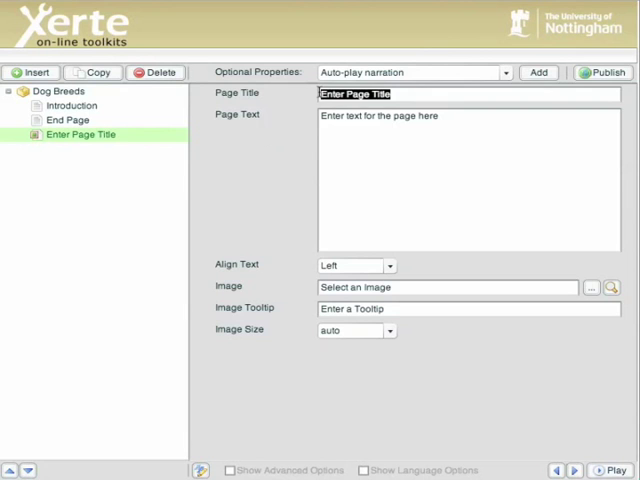
mouse_move(364, 144)
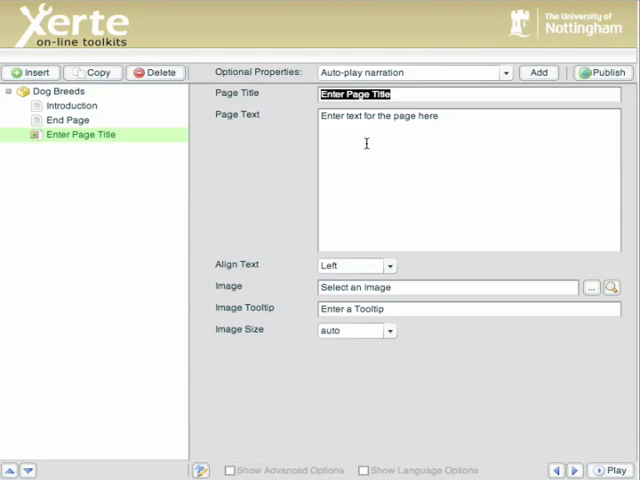
Replace the placeholder page title with 'What This Pack Covers'.
type("What")
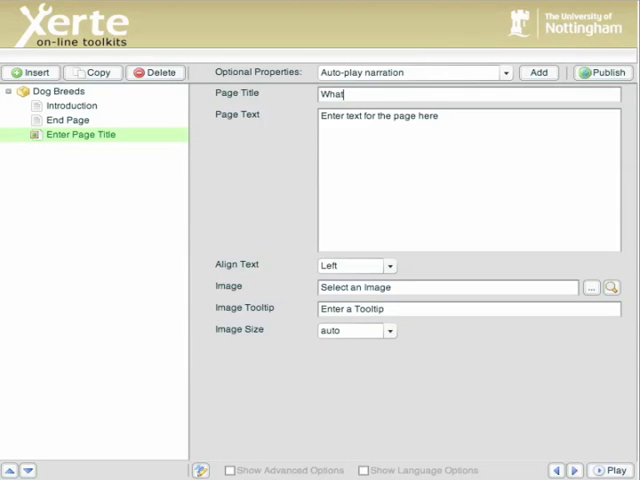
type("This Pack C")
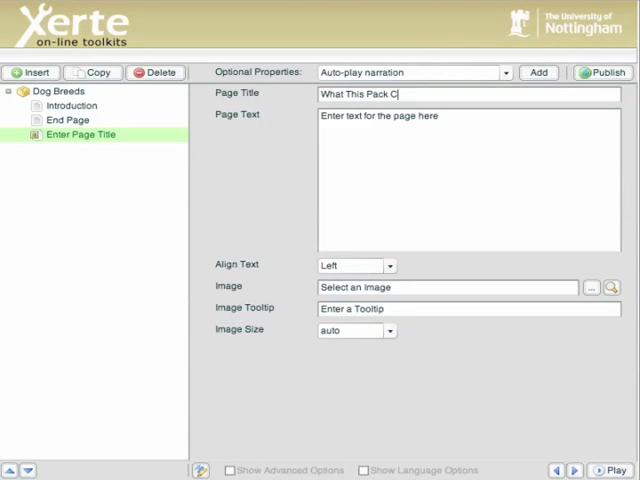
type("overs")
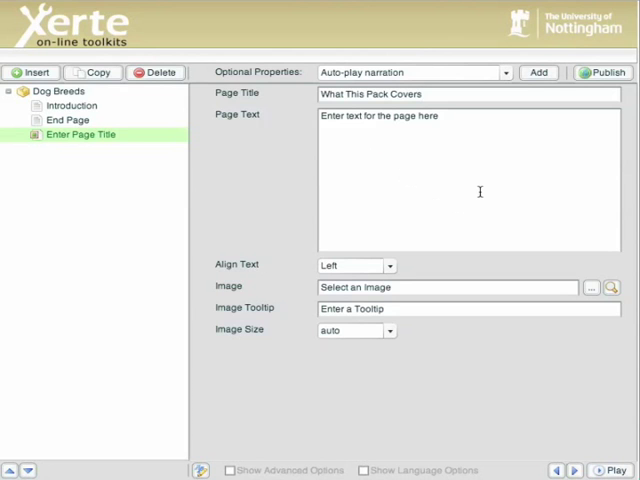
left_click(436, 96)
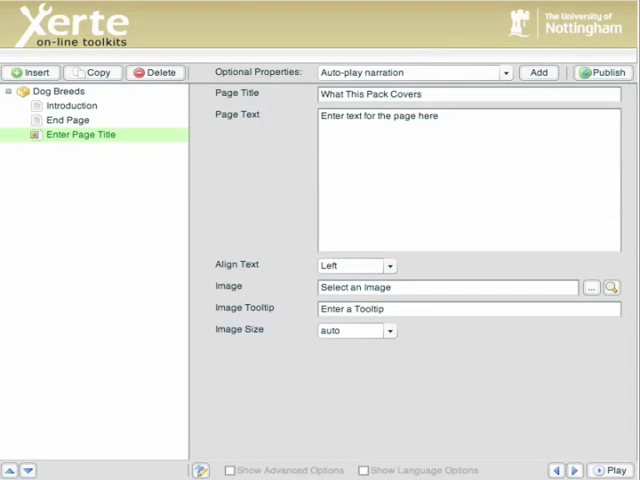
mouse_move(452, 120)
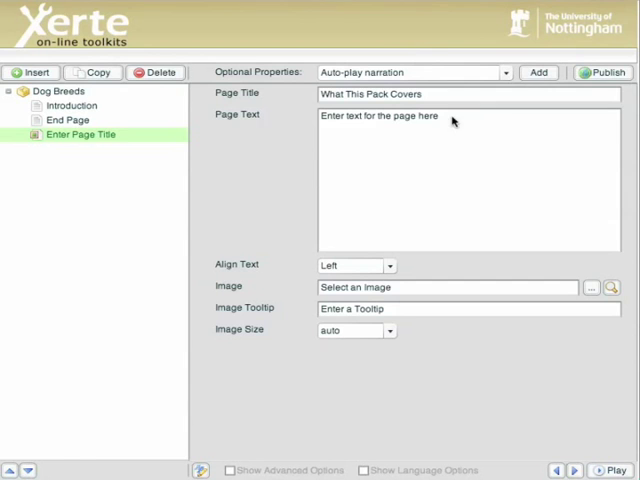
Write the page text: 'This pack looks at the diversity of Dog Breeds and their specific characteristics.'.
type("This pack looks at the diversity of Dog Breeds and their specific characteristics.")
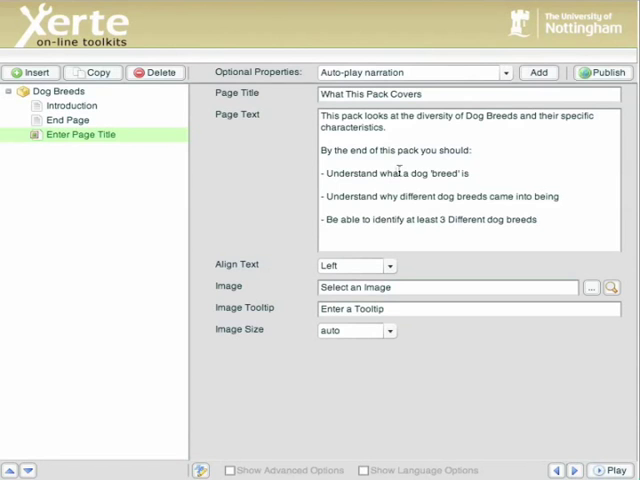
mouse_move(596, 76)
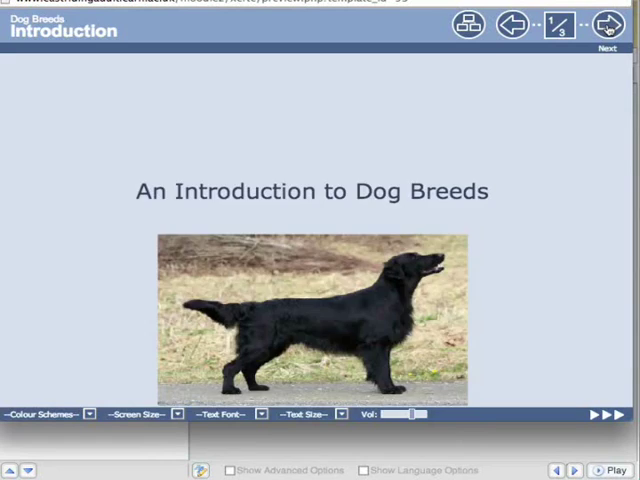
left_click(606, 24)
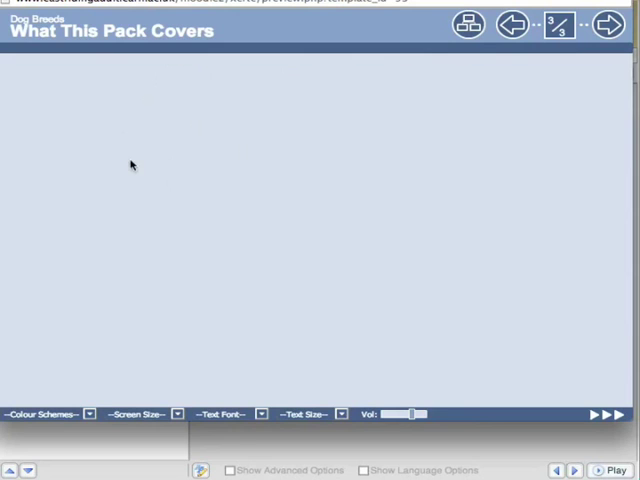
mouse_move(226, 252)
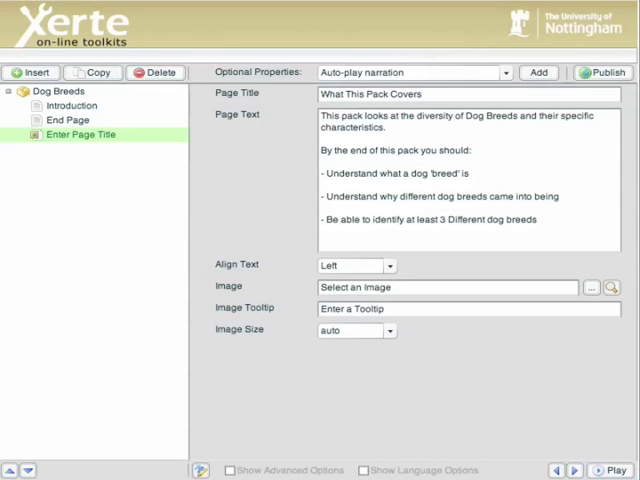
Import gallery.jpg from the images folder as the page image.
left_click(614, 464)
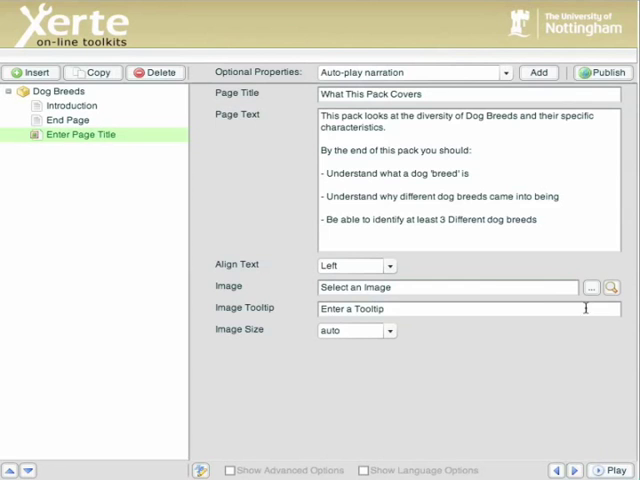
mouse_move(392, 288)
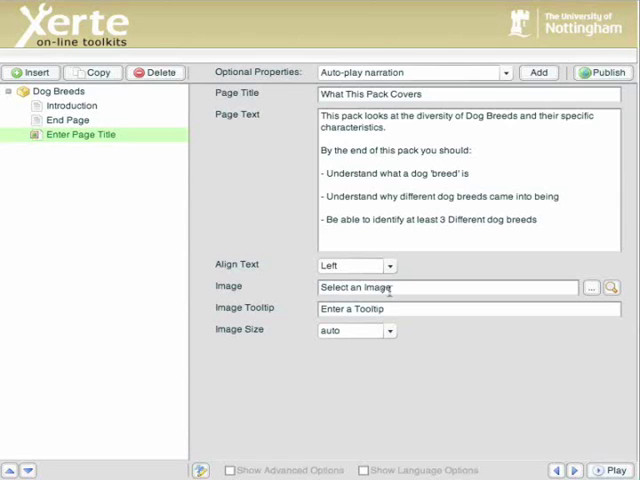
mouse_move(592, 288)
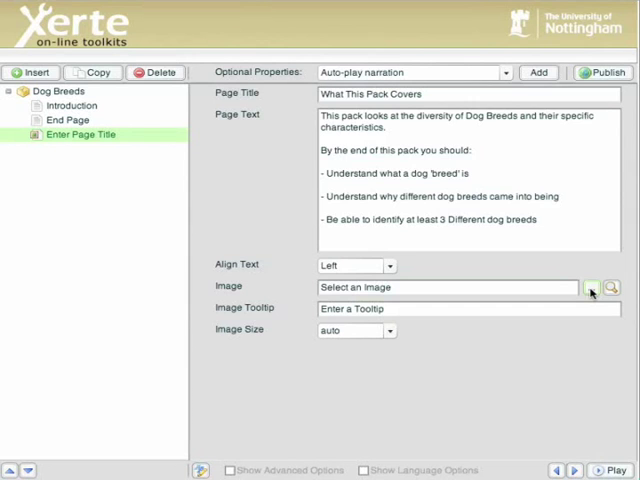
left_click(592, 288)
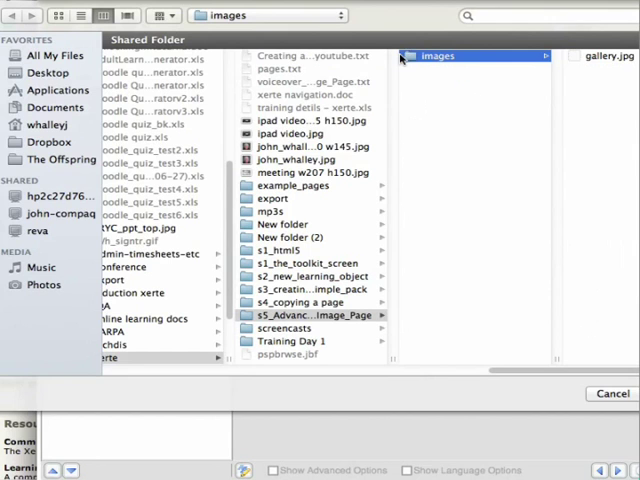
left_click(616, 56)
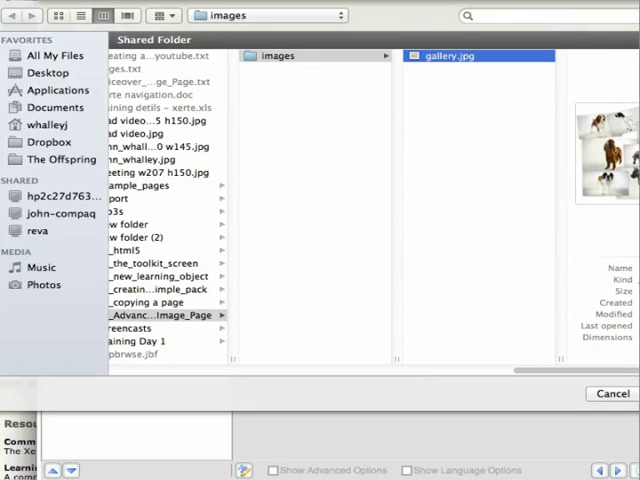
left_click(452, 54)
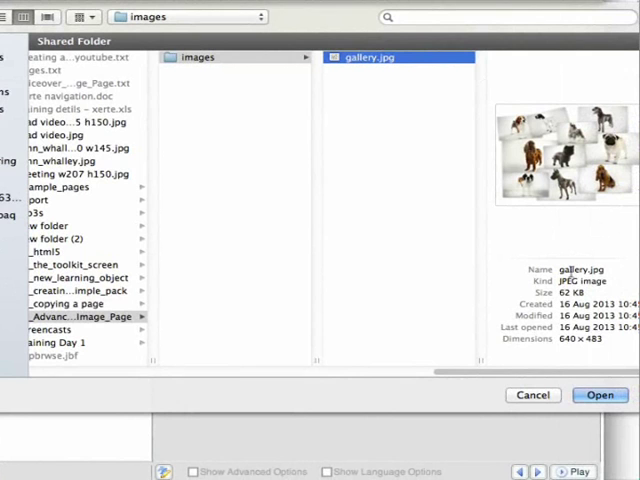
left_click(602, 396)
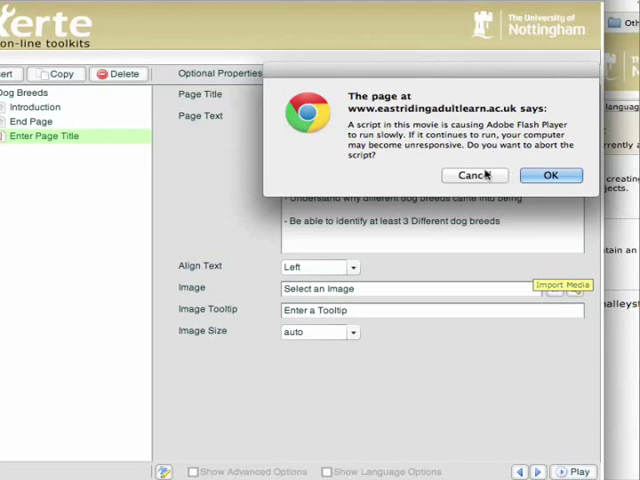
Dismiss the script warning so media/gallery.jpg is kept, preview the pack, then return to editing.
left_click(472, 176)
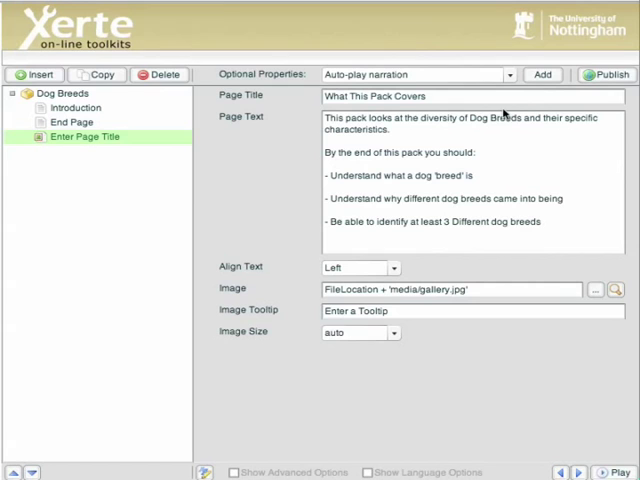
left_click(606, 468)
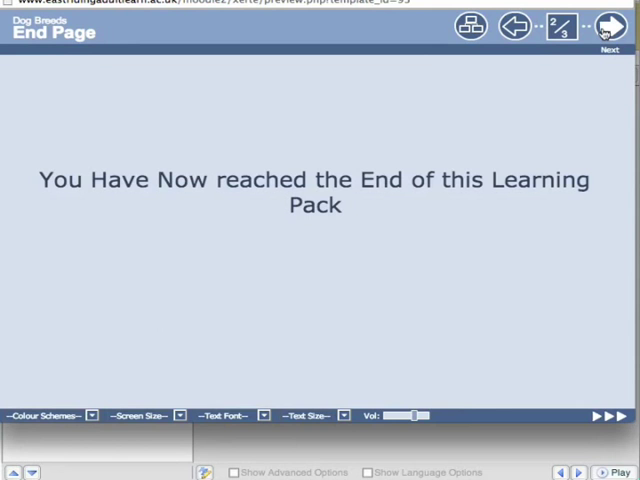
left_click(614, 28)
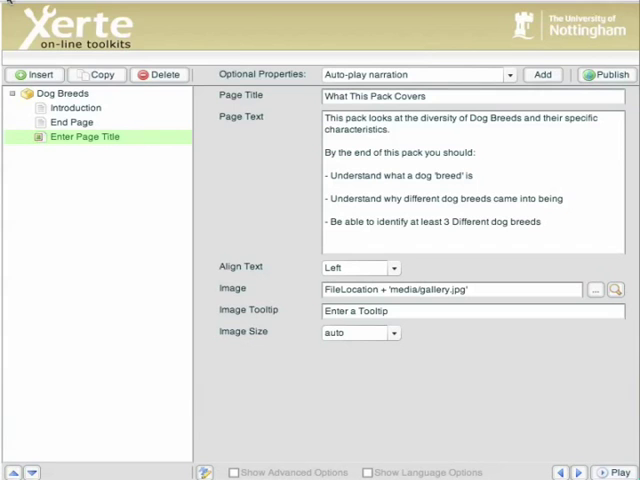
mouse_move(304, 40)
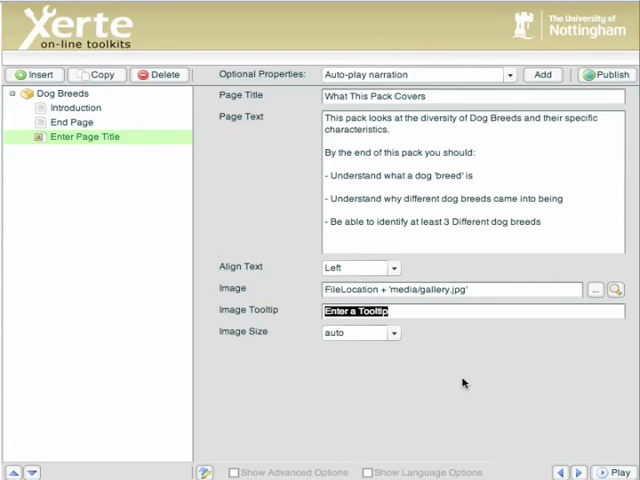
Set the image tooltip to 'Dog Breeds', add the Image Margin optional property, and preview the pack.
type("Dog Breeds")
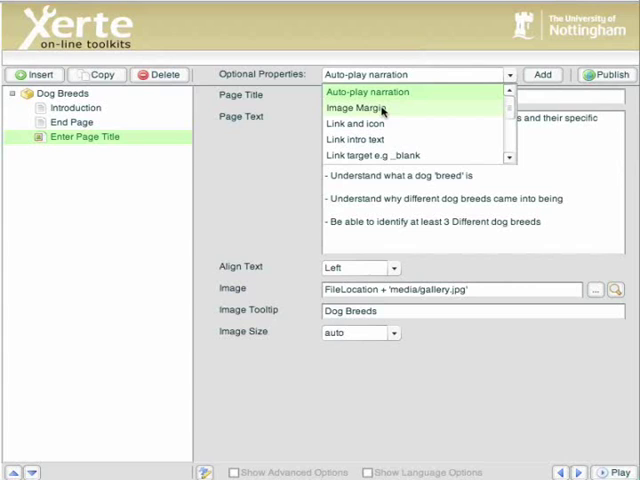
left_click(356, 108)
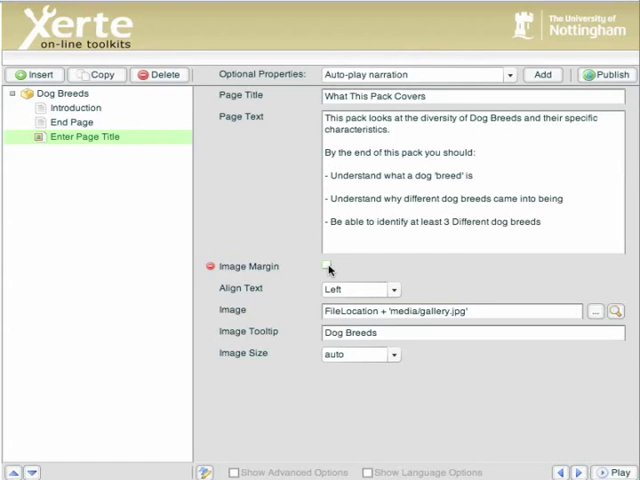
left_click(328, 264)
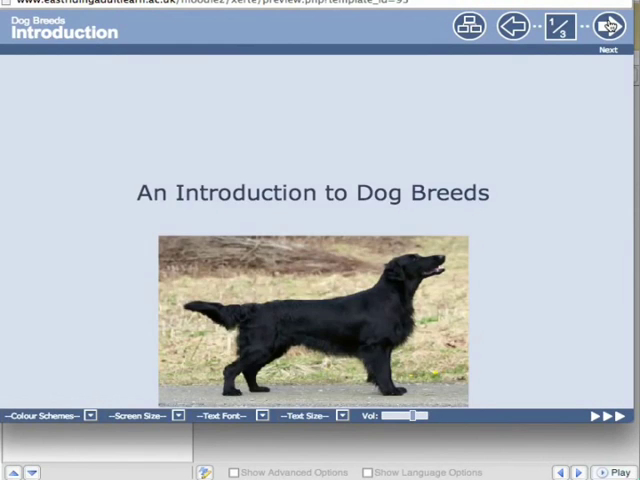
left_click(606, 28)
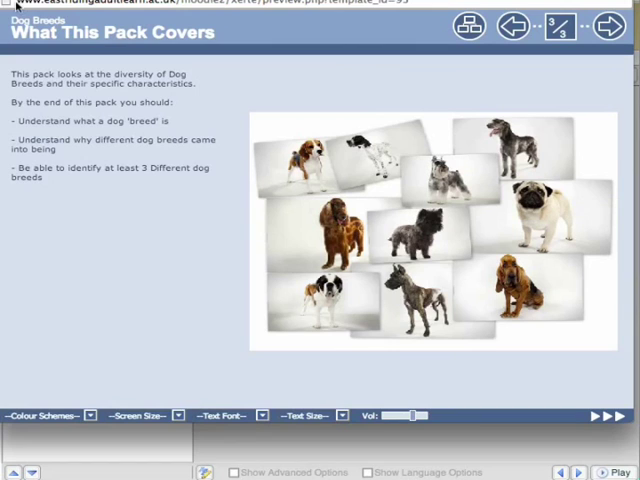
left_click(606, 24)
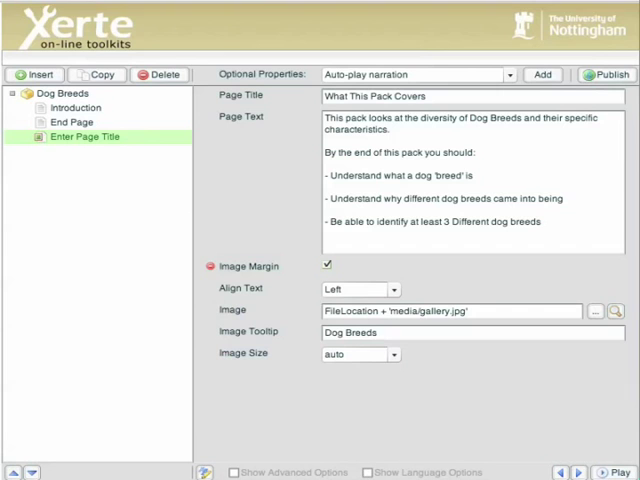
Move the What This Pack Covers page up to sit between Introduction and End Page, then preview.
left_click(84, 136)
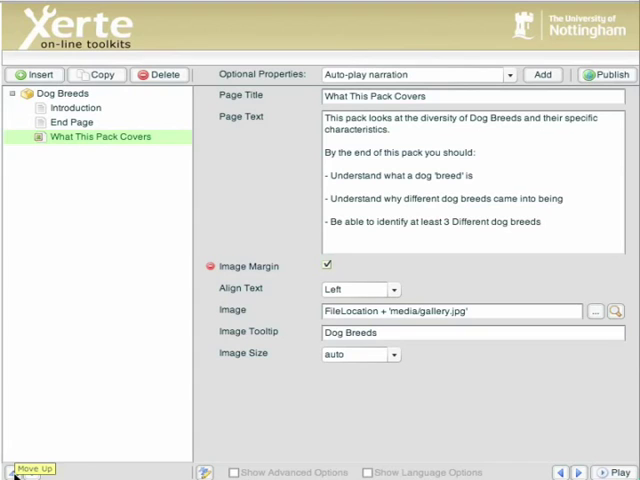
left_click(44, 464)
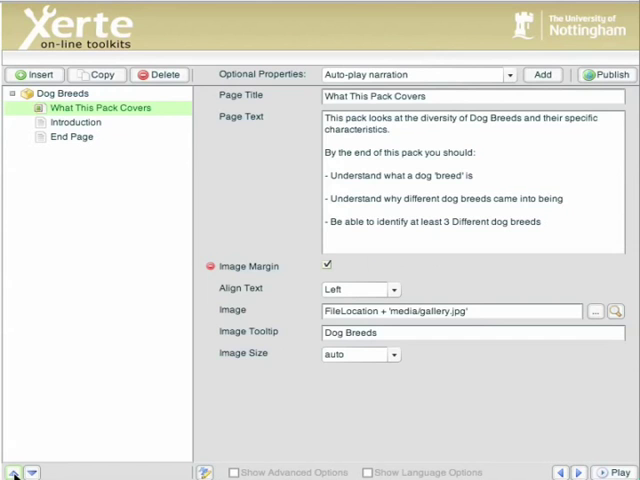
mouse_move(68, 198)
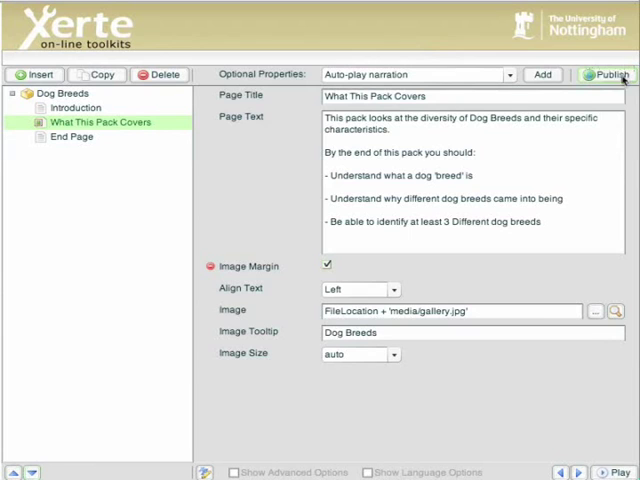
left_click(600, 76)
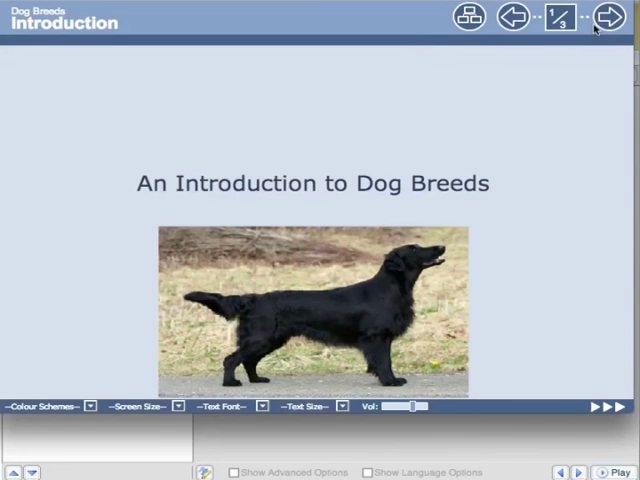
left_click(610, 22)
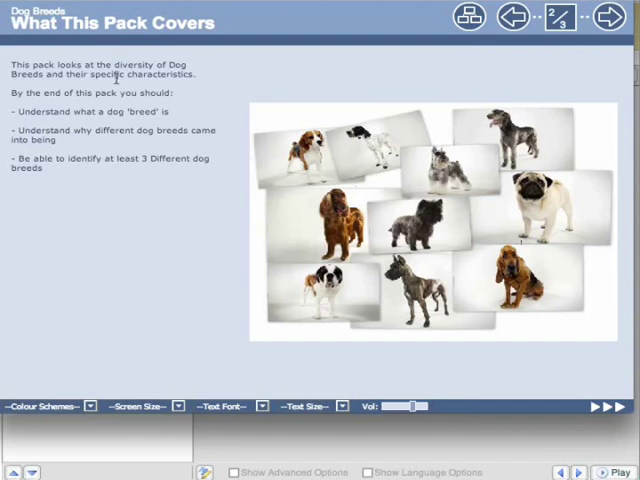
left_click(608, 20)
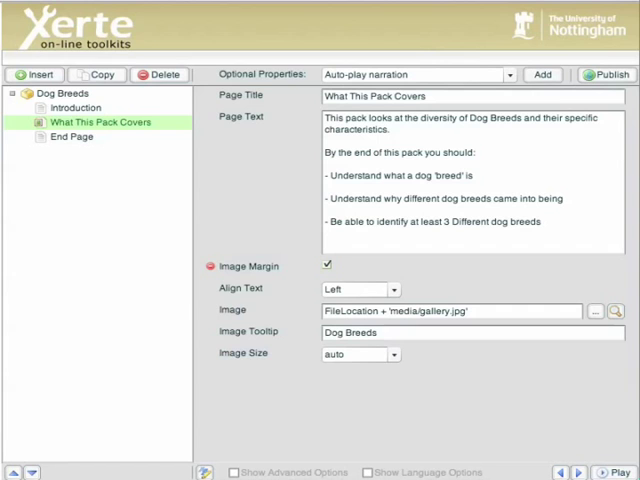
mouse_move(132, 190)
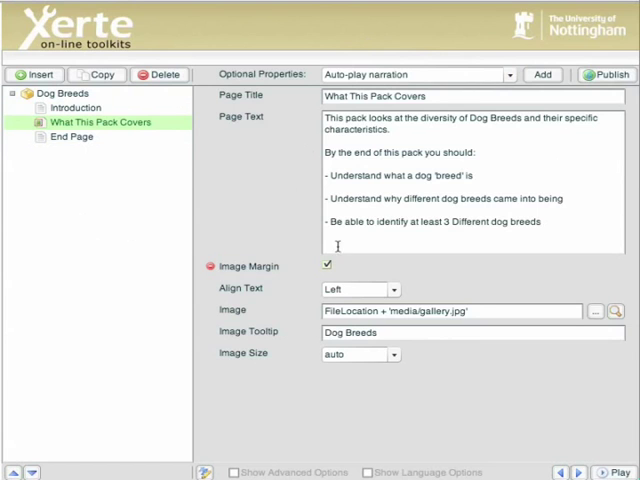
mouse_move(240, 96)
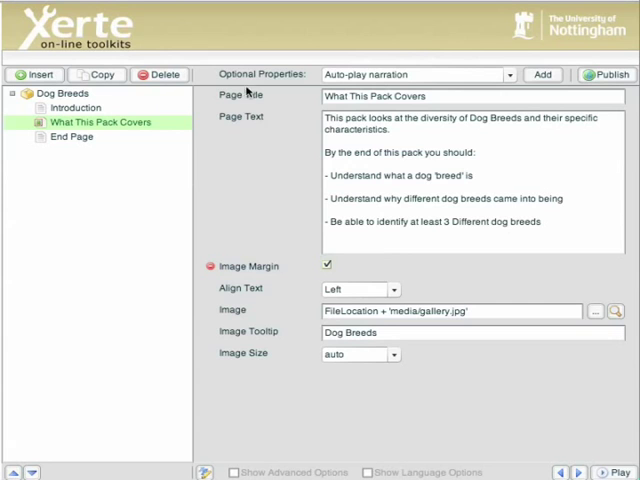
mouse_move(420, 288)
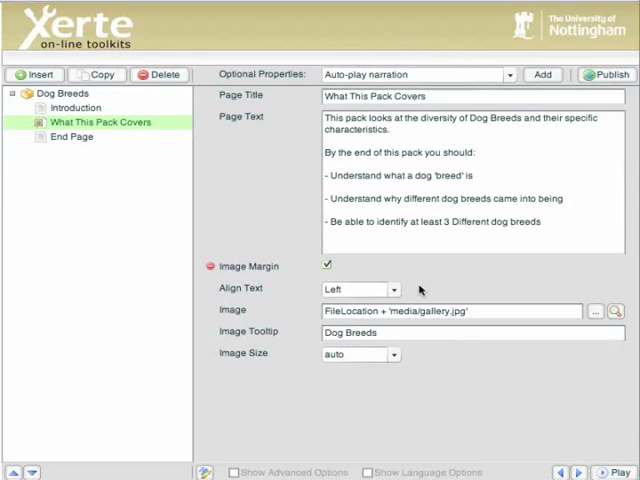